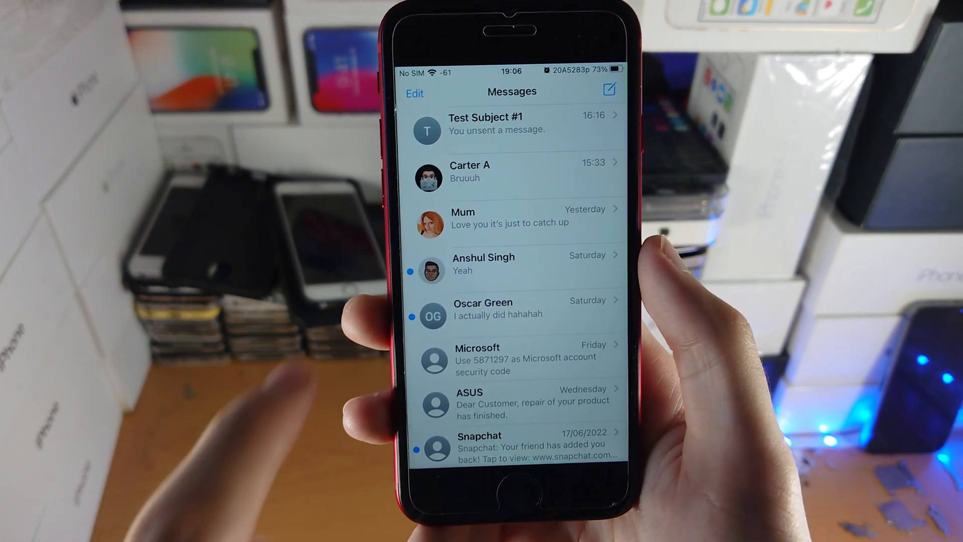
Send the message 'Fred' to Test Subject #1 from their conversation.
left_click(510, 126)
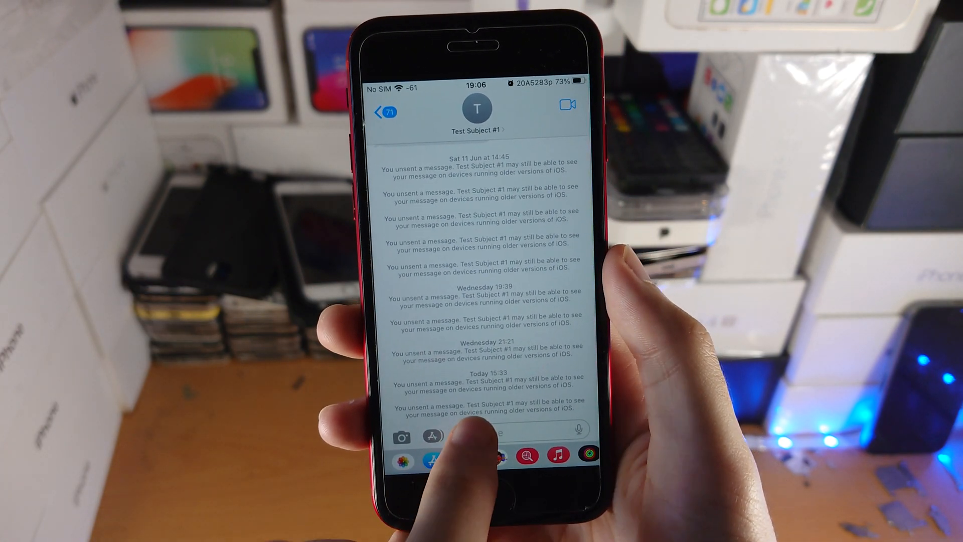
type("Fred")
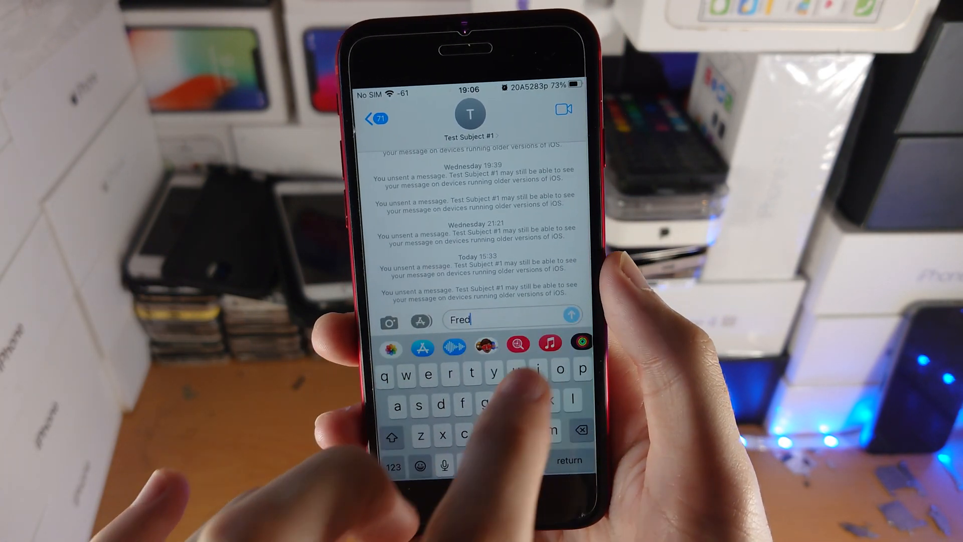
left_click(572, 314)
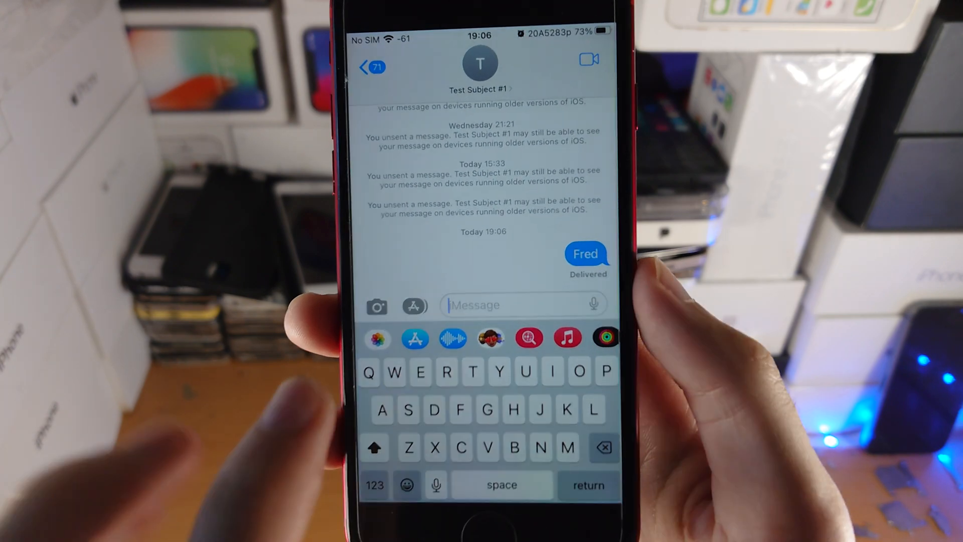